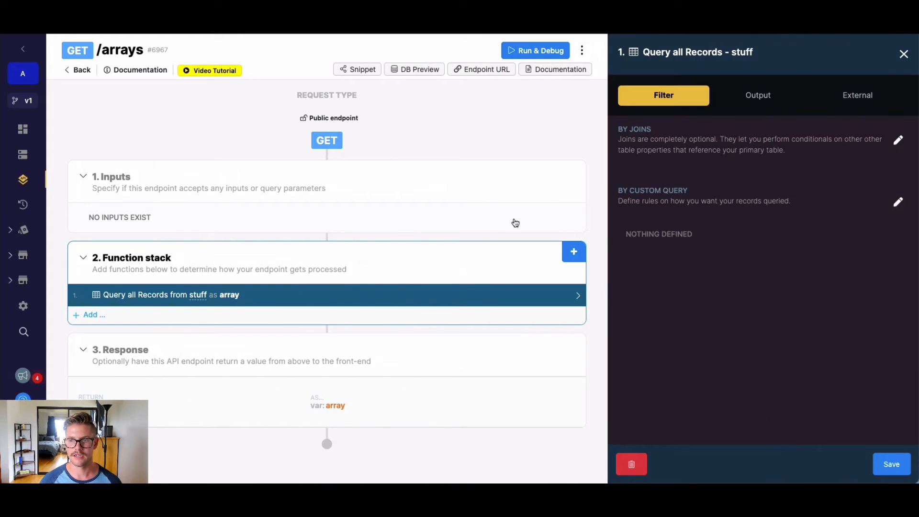
Step: Review the Query all Records output fields, then close its settings panel
left_click(755, 95)
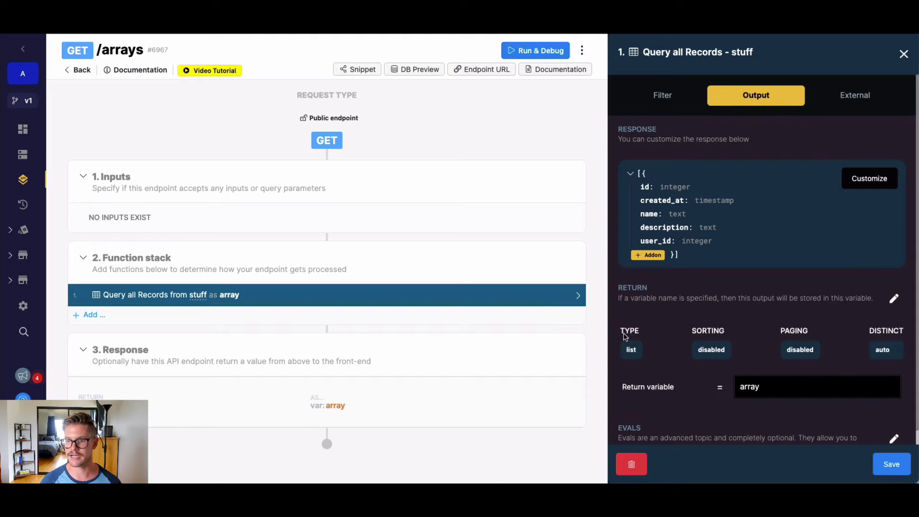
left_click(903, 55)
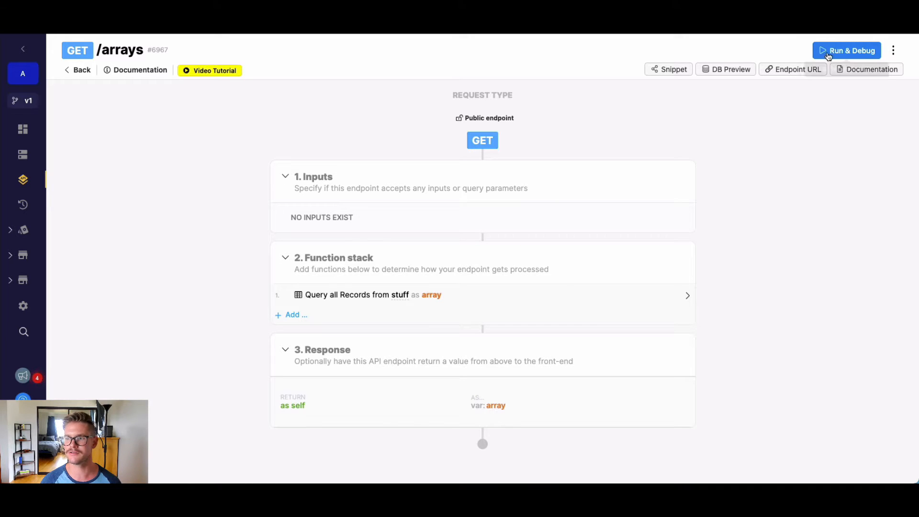
left_click(847, 51)
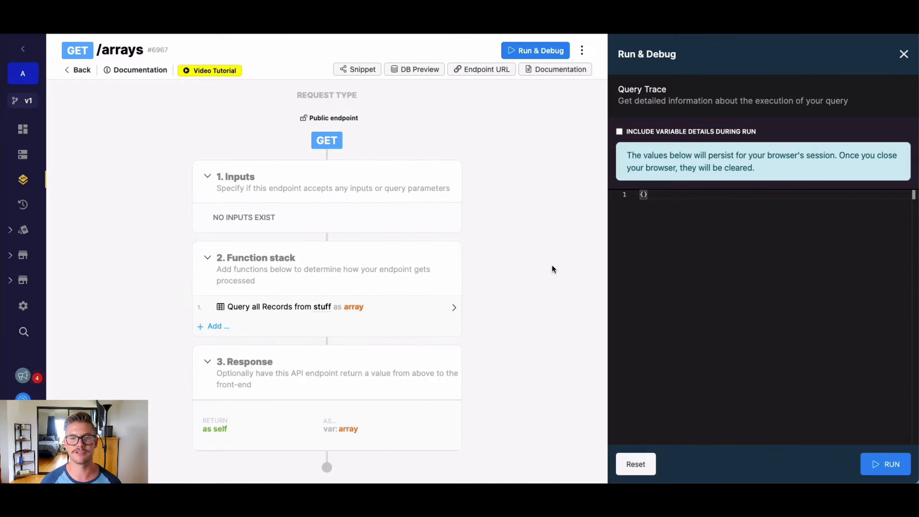
left_click(886, 463)
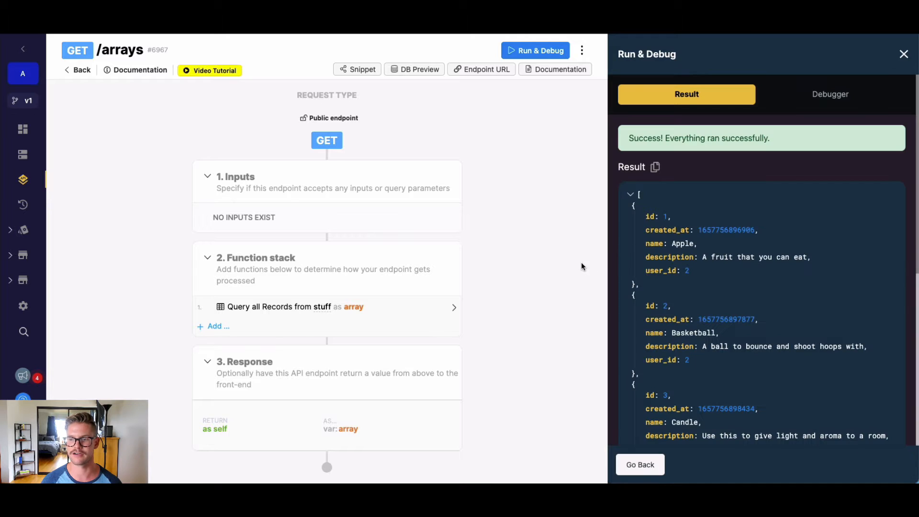
scroll("down", 3)
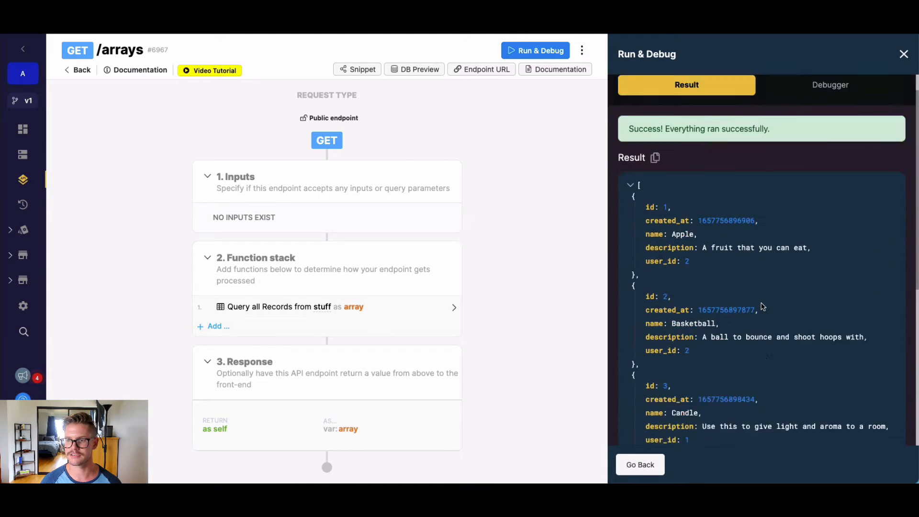
scroll("down", 3)
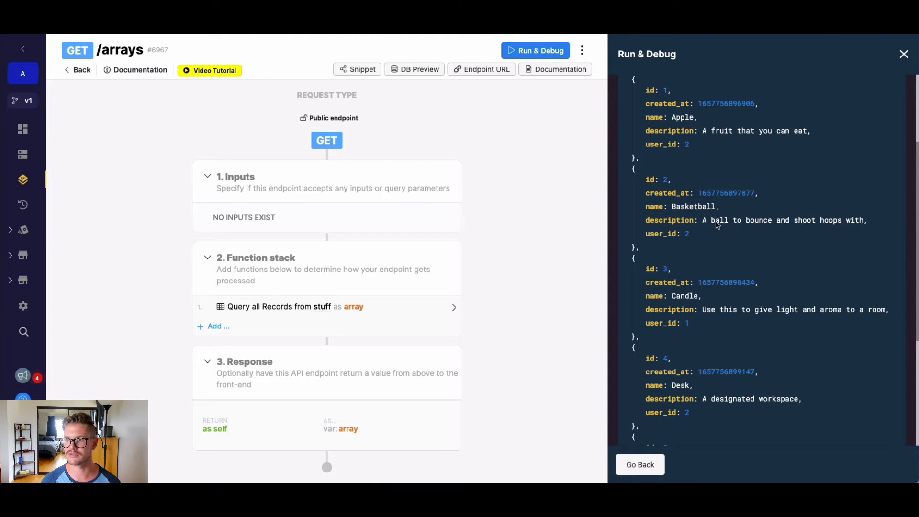
double_click(720, 219)
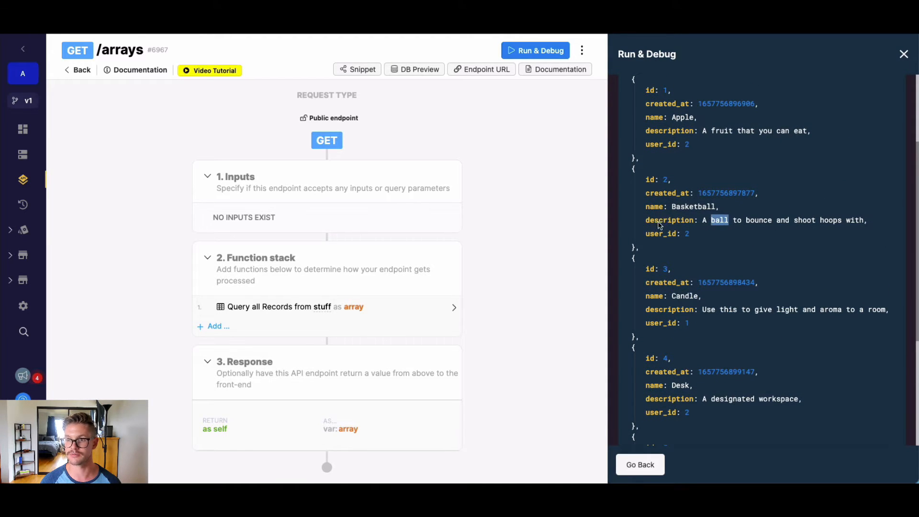
left_click(903, 54)
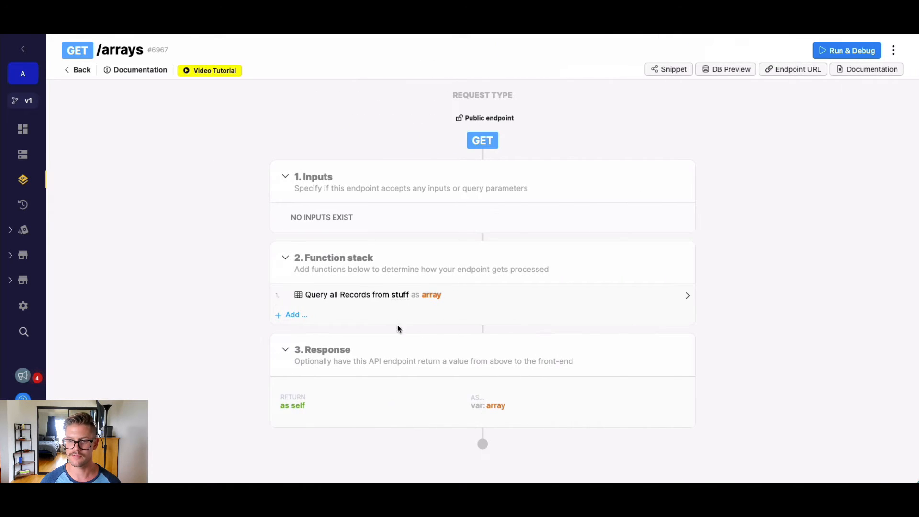
Step: Add an Array: Has Any Element step checking the query's array variable
left_click(295, 314)
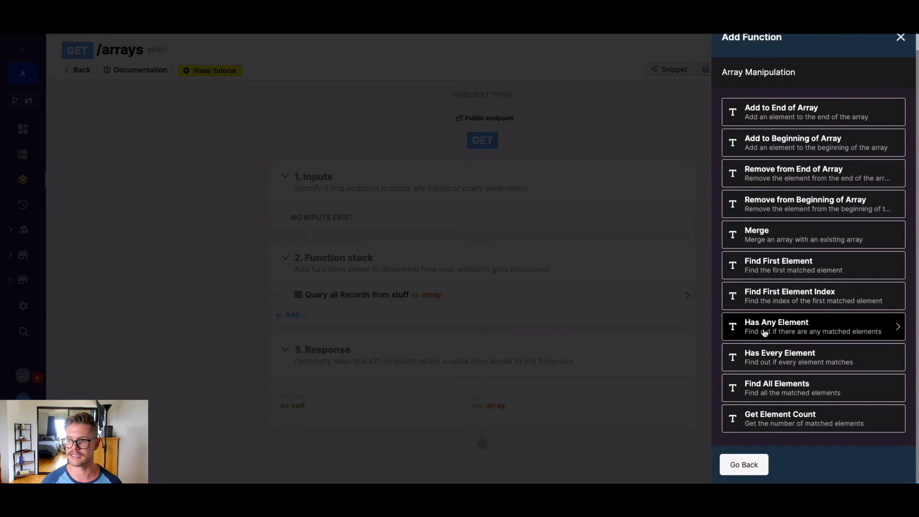
left_click(900, 37)
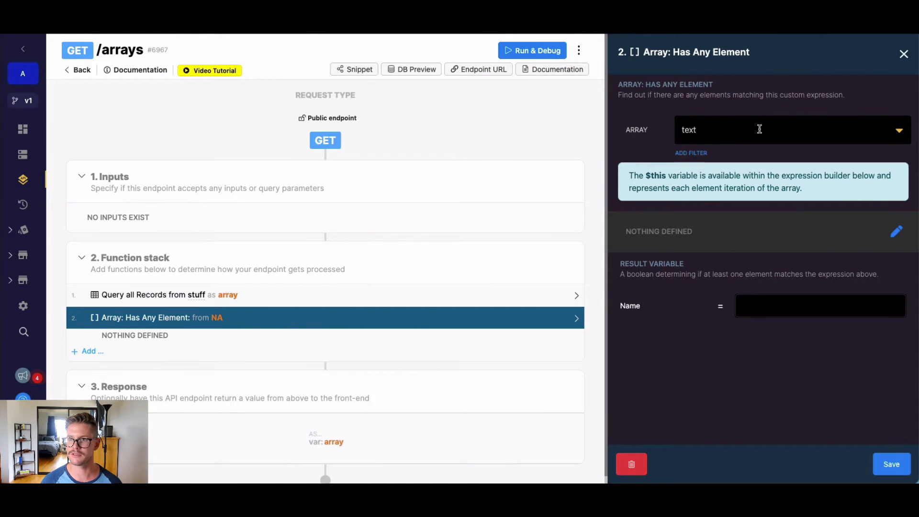
left_click(785, 129)
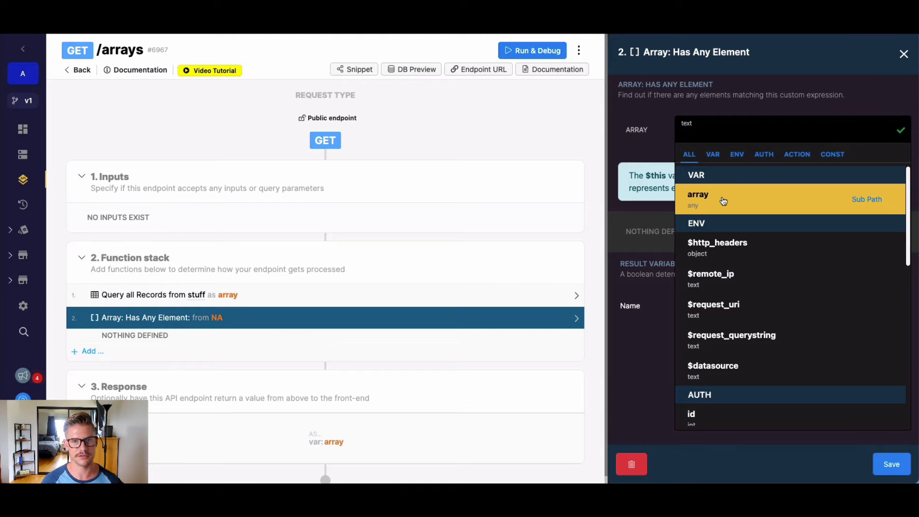
left_click(697, 196)
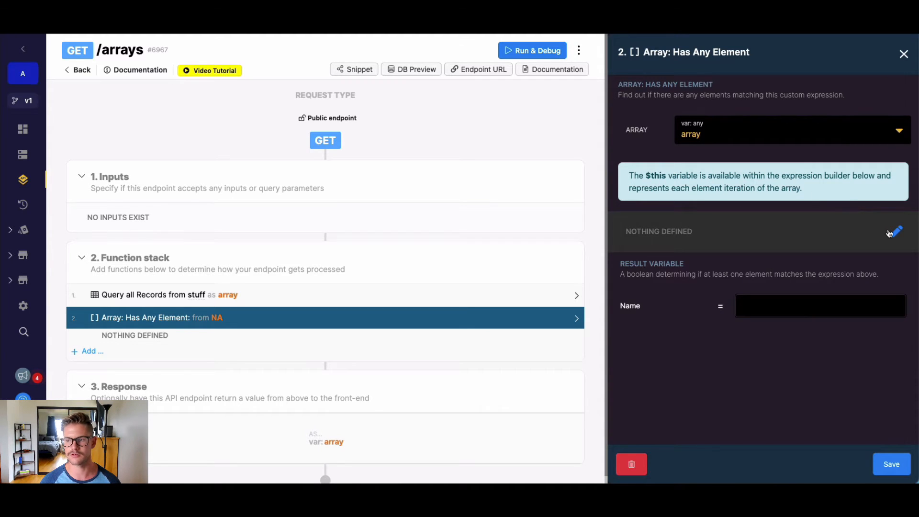
Step: Set the Has Any Element expression's left side to $this.description
left_click(895, 231)
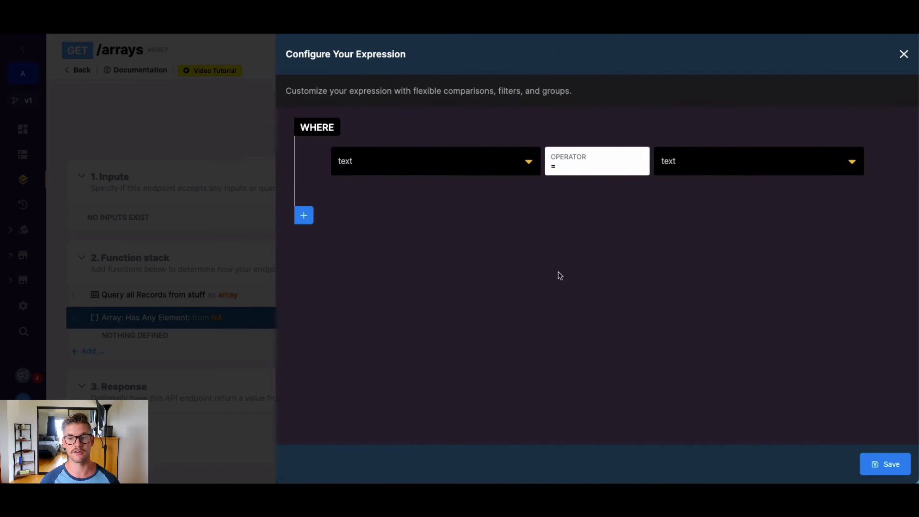
left_click(435, 160)
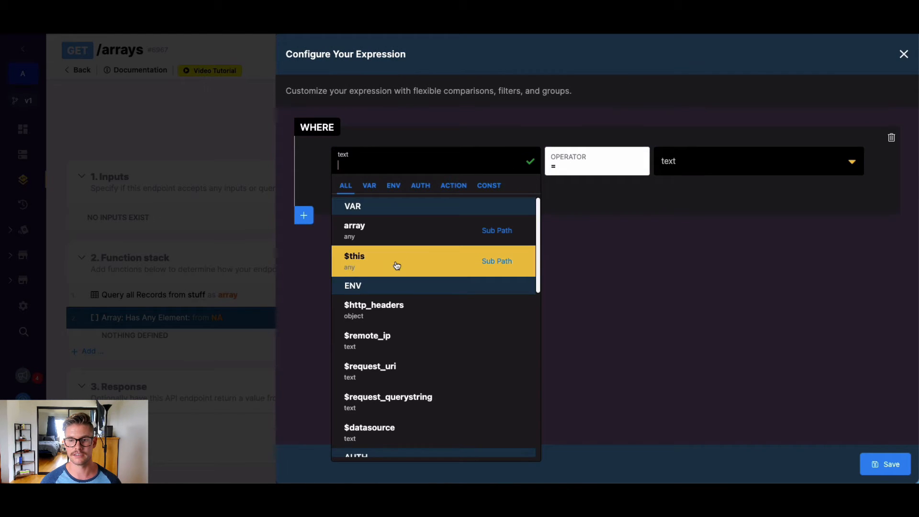
left_click(354, 261)
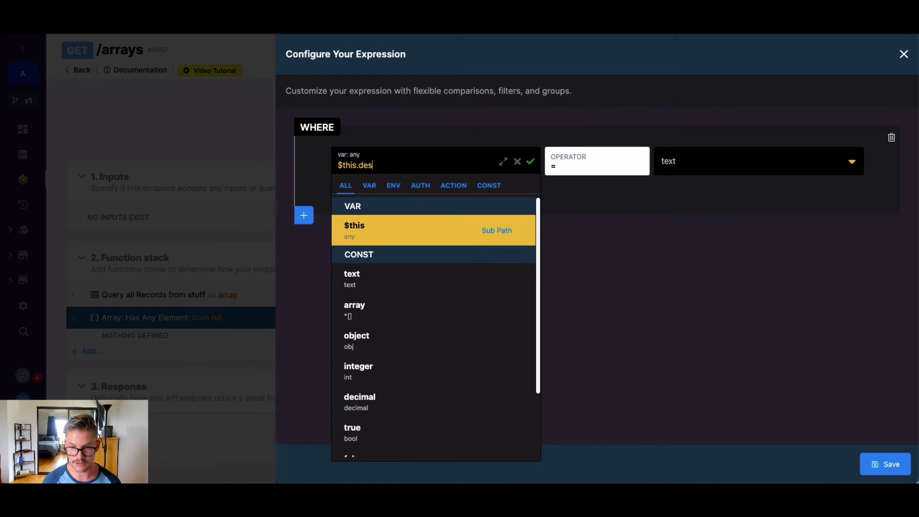
type("cription")
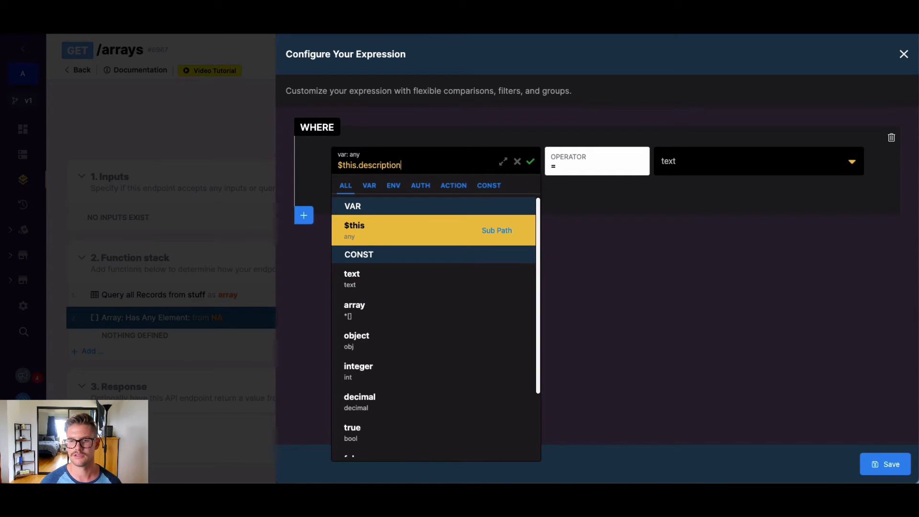
left_click(529, 162)
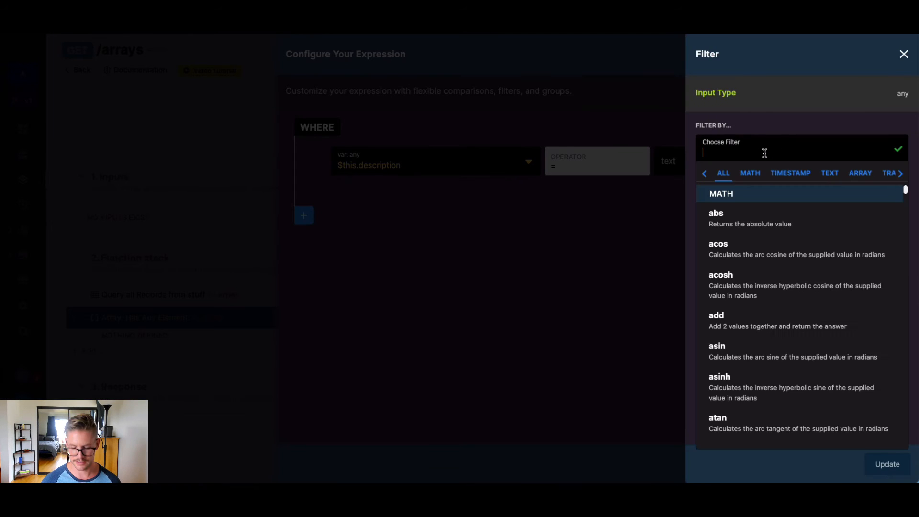
Step: Add an icontains filter with search term 'ball' to $this.description
type("icontains")
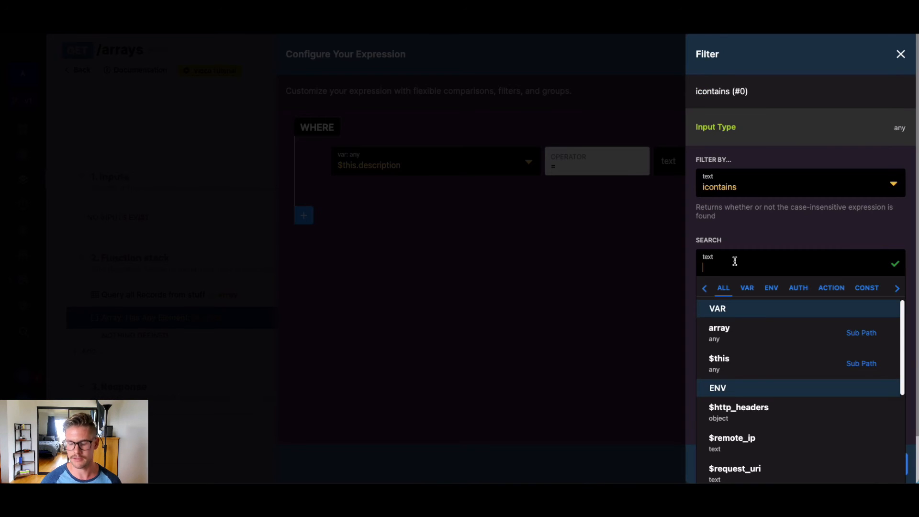
type("ball")
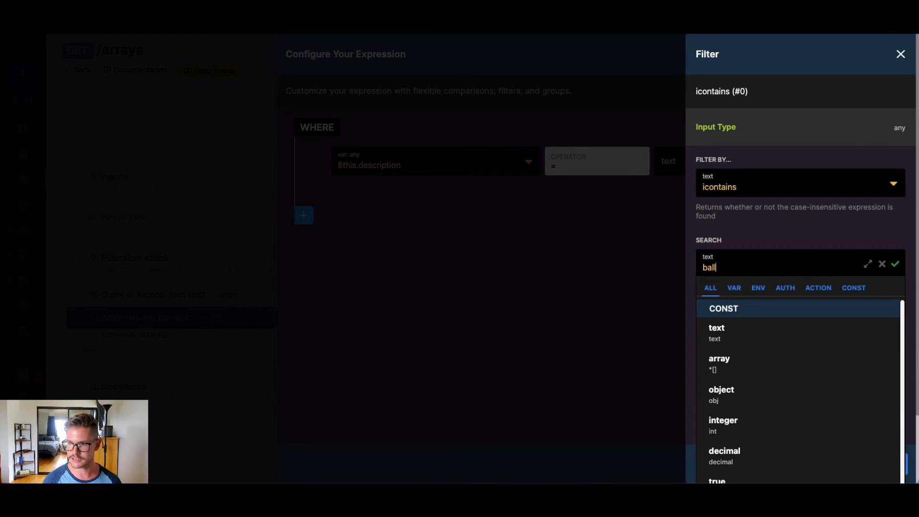
left_click(895, 264)
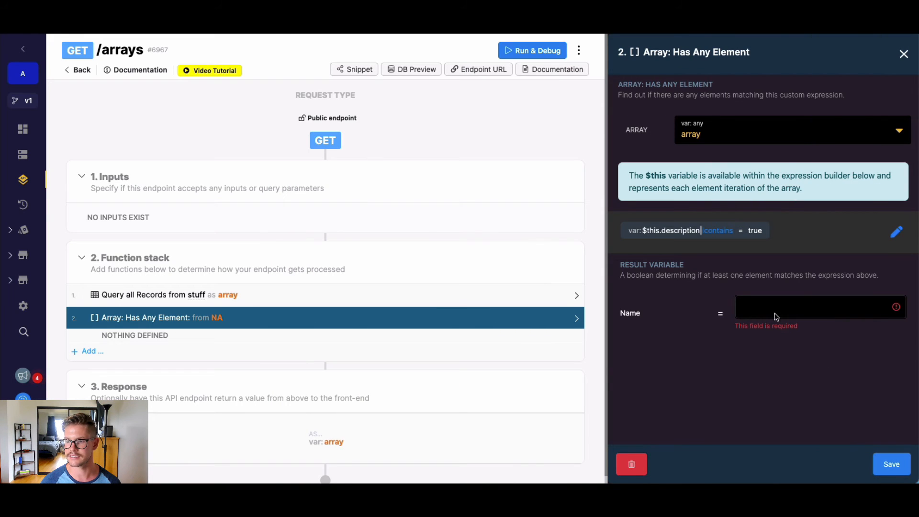
Step: Name the result variable 'match', save the step, and return match as the response
type("match")
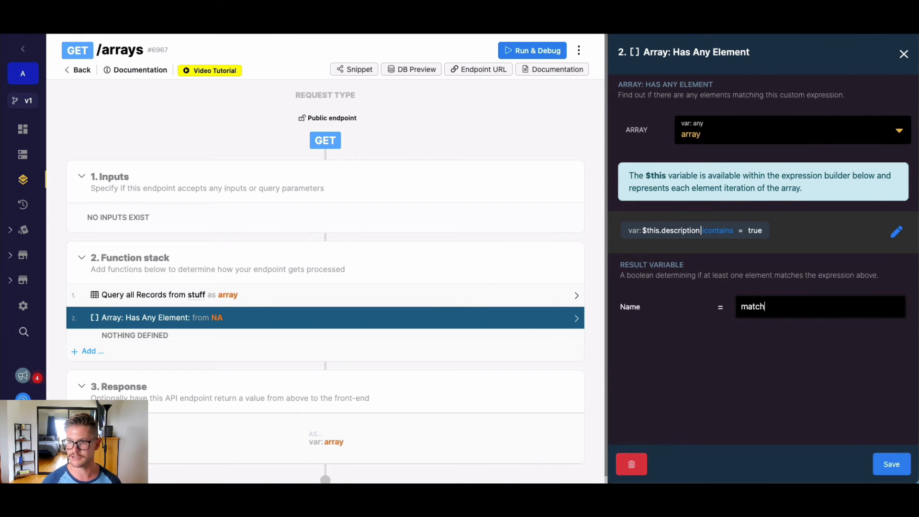
left_click(890, 463)
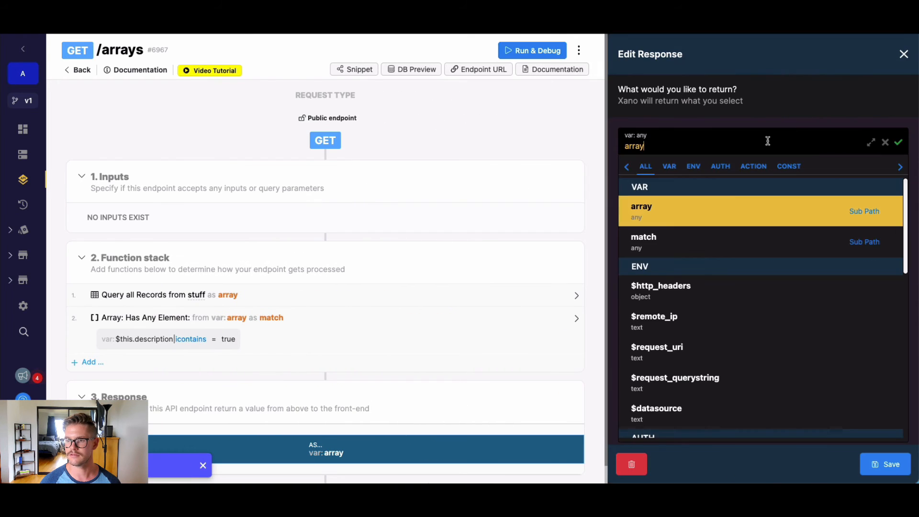
left_click(642, 240)
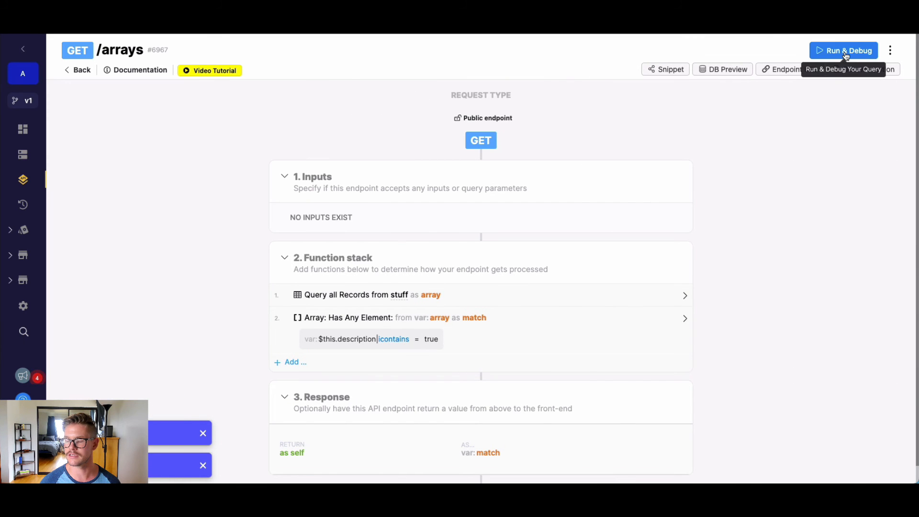
Step: Run the GET /arrays endpoint and confirm it returns true
left_click(842, 51)
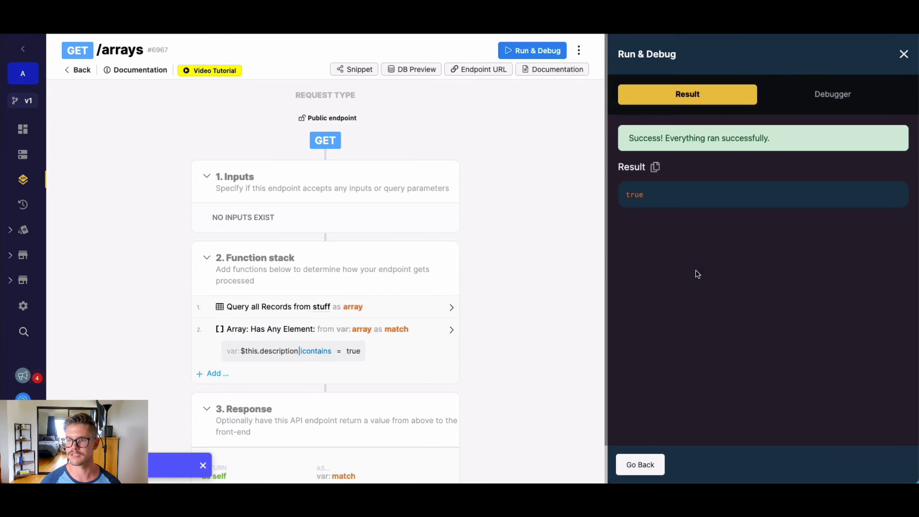
scroll("down", 3)
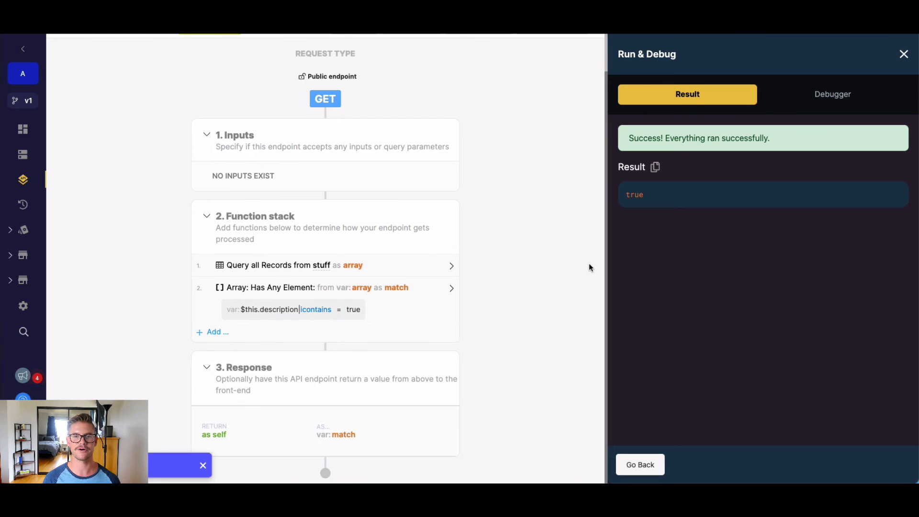